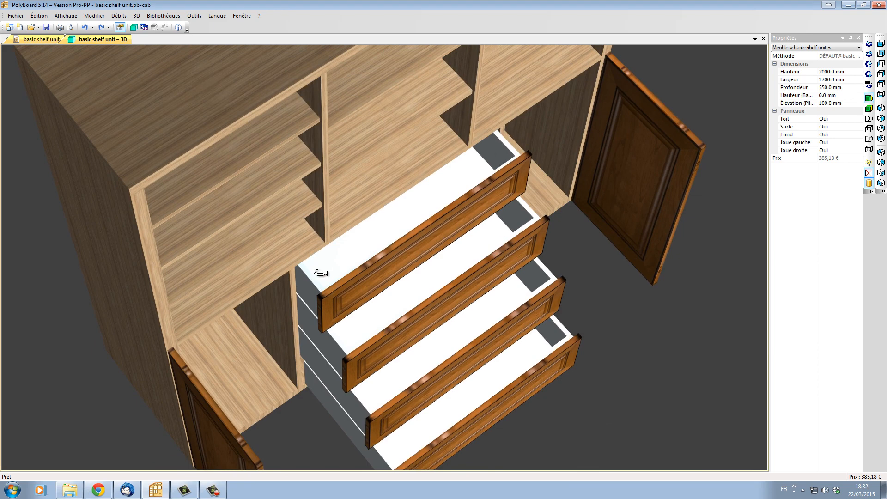
{"action": "mouse_move", "coordinate": [338, 275]}
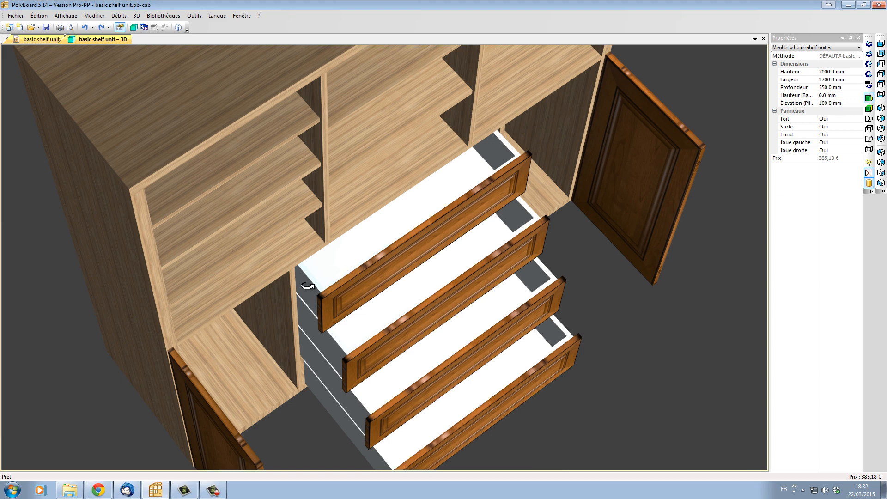
{"action": "mouse_move", "coordinate": [500, 153]}
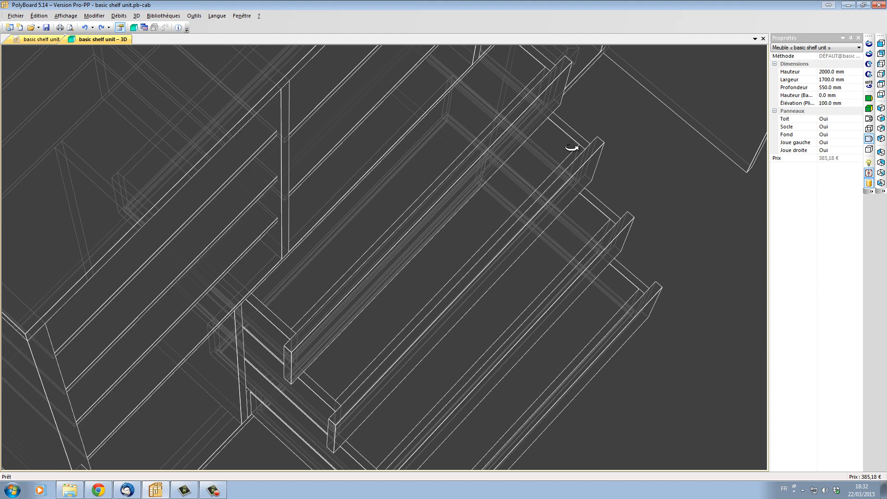
{"action": "mouse_move", "coordinate": [572, 144]}
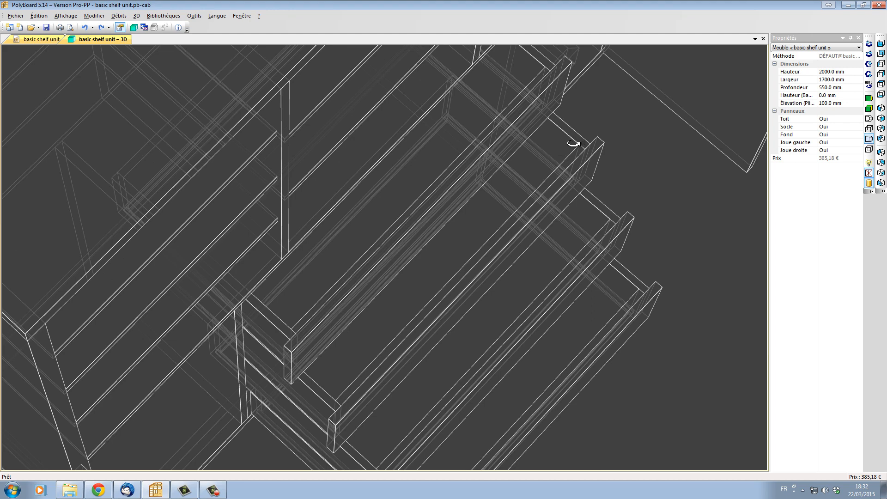
{"action": "mouse_move", "coordinate": [570, 148]}
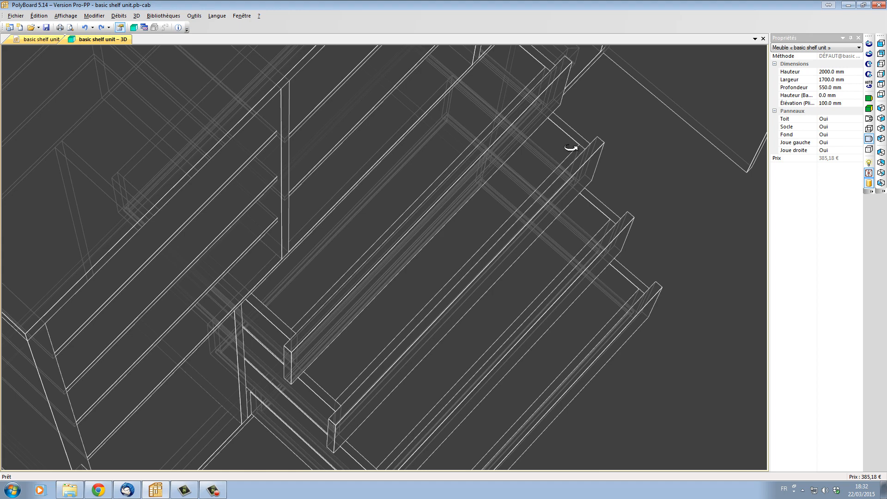
{"action": "mouse_move", "coordinate": [570, 148]}
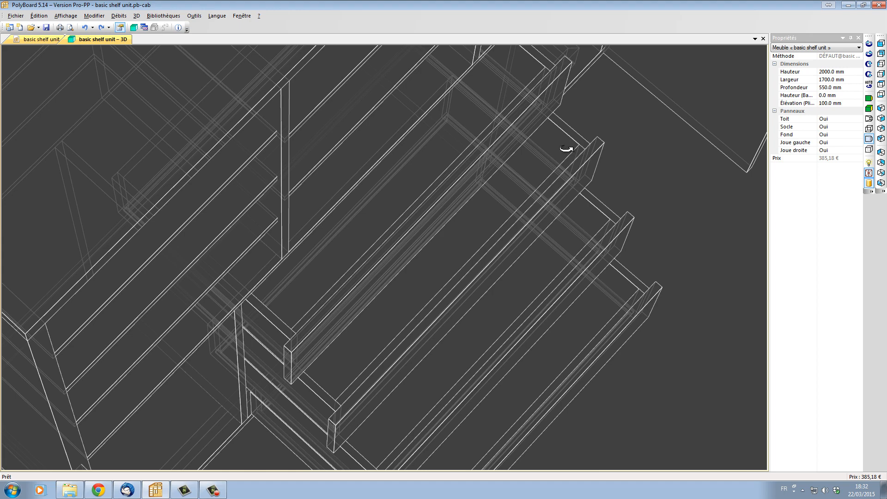
{"action": "mouse_move", "coordinate": [40, 39]}
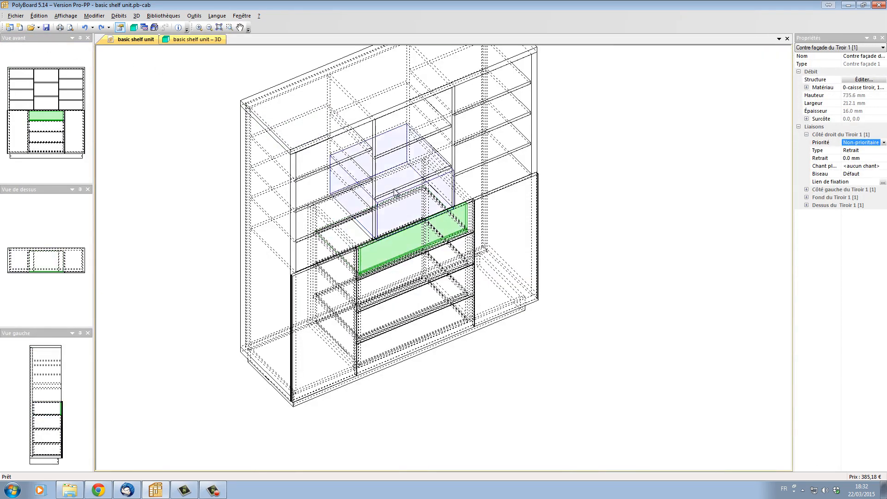
Collapse the right side link details and expand the left back link in Properties.
{"action": "left_click", "coordinate": [155, 28]}
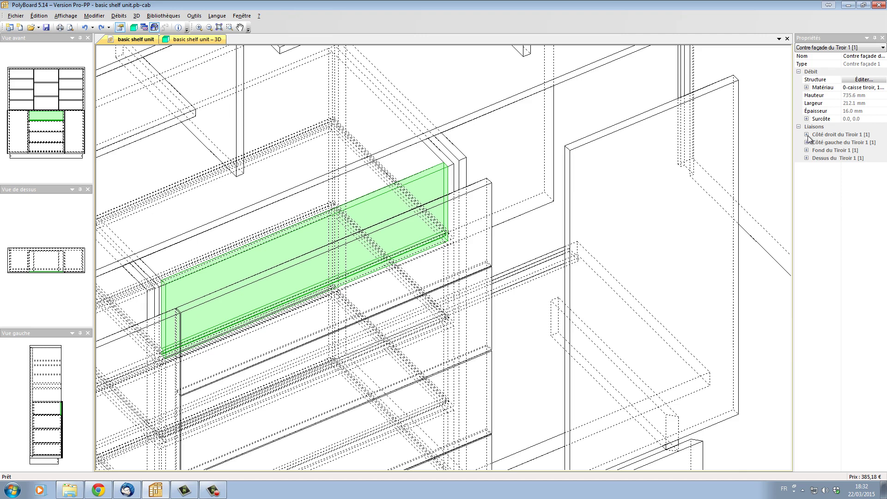
{"action": "left_click", "coordinate": [806, 133]}
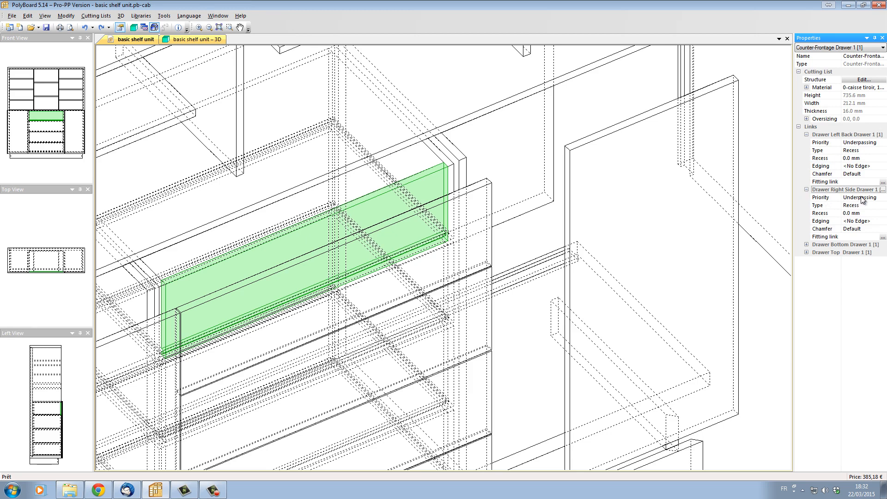
Change the priority of the counter-front's Drawer Right Side link.
{"action": "left_click", "coordinate": [857, 197]}
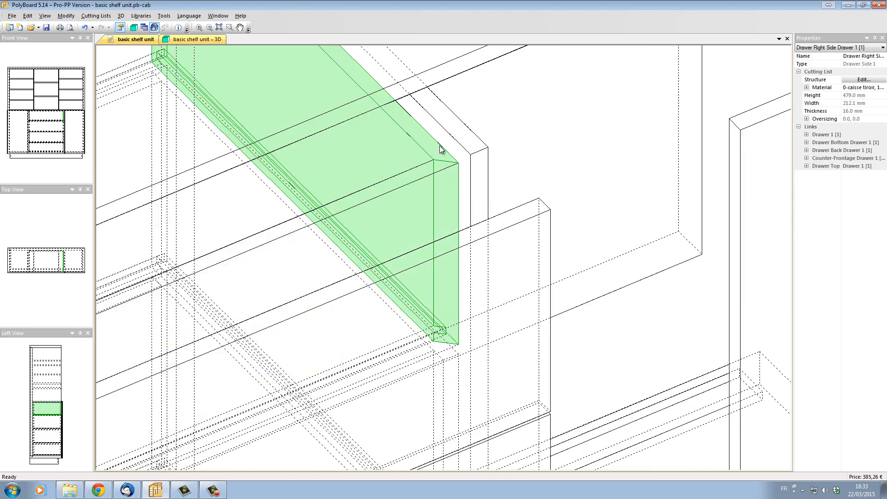
{"action": "mouse_move", "coordinate": [447, 167]}
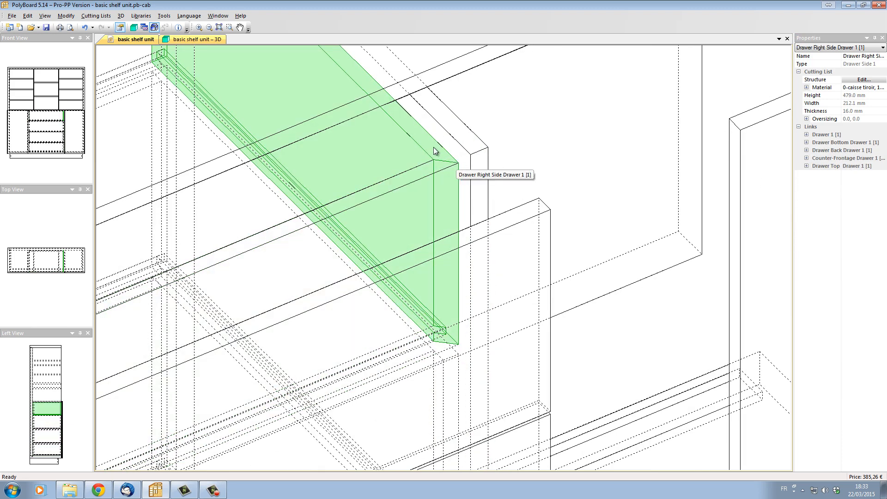
{"action": "mouse_move", "coordinate": [511, 176]}
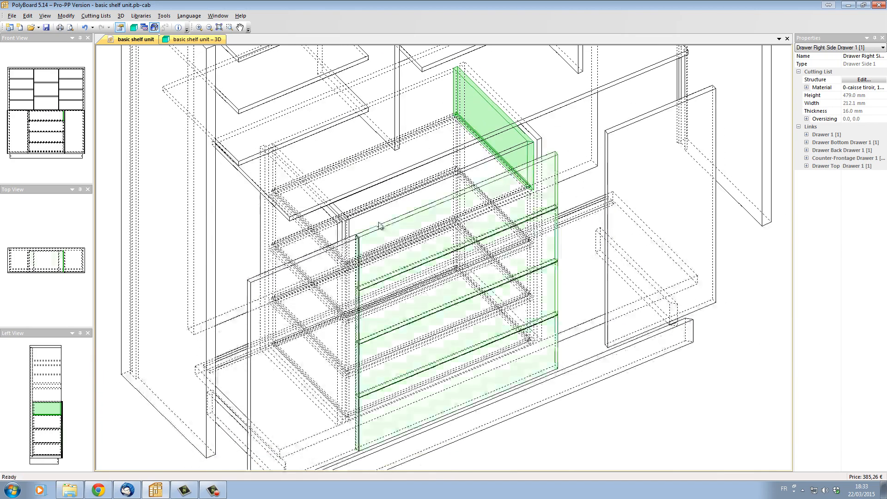
Select drawer 1's counter-front, expand its Drawer Left Back link, and change its priority.
{"action": "left_click", "coordinate": [359, 221]}
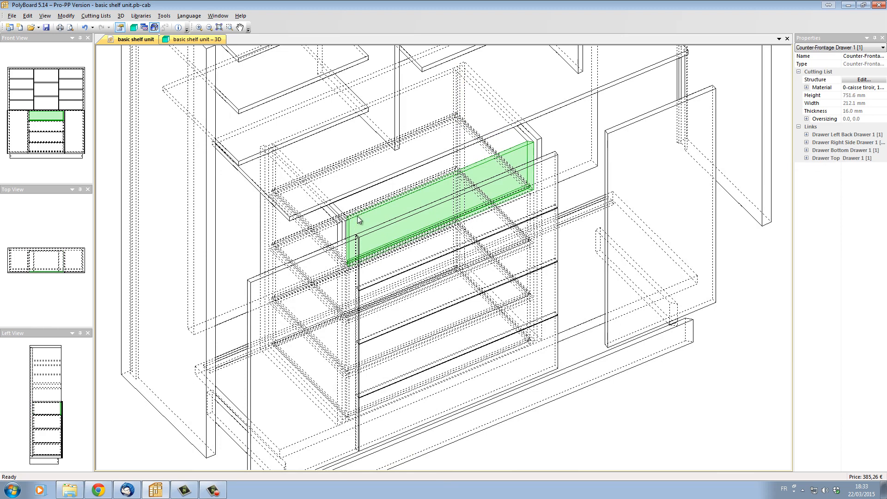
{"action": "mouse_move", "coordinate": [828, 156]}
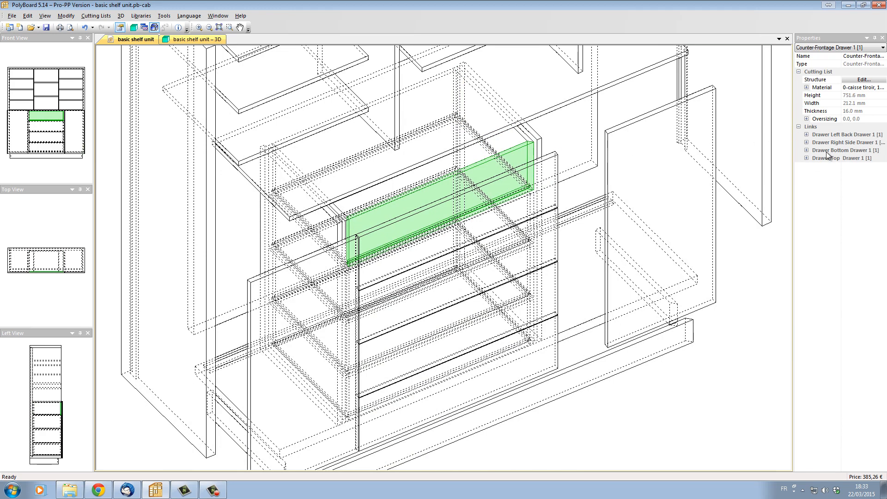
{"action": "left_click", "coordinate": [807, 134]}
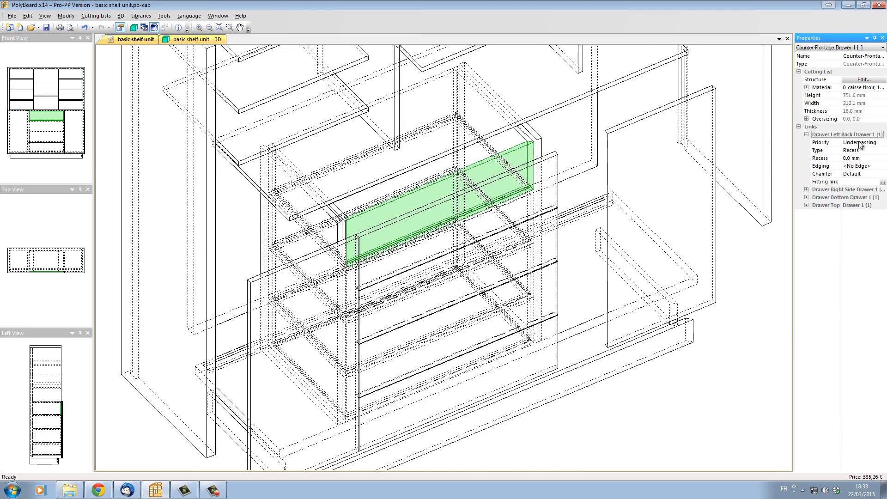
{"action": "left_click", "coordinate": [862, 141]}
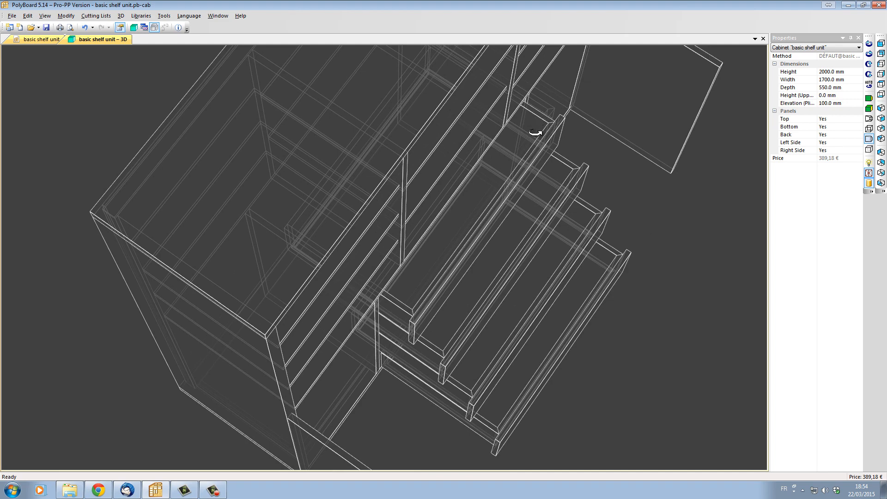
{"action": "mouse_move", "coordinate": [537, 122]}
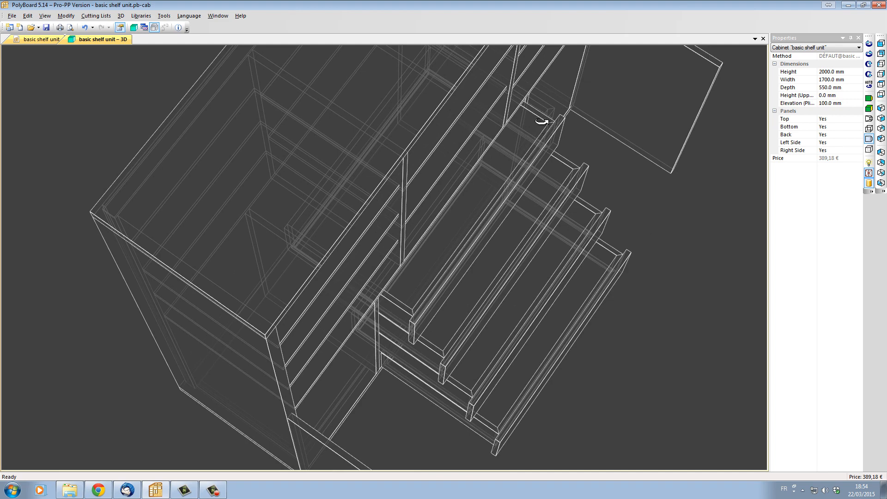
{"action": "mouse_move", "coordinate": [540, 122]}
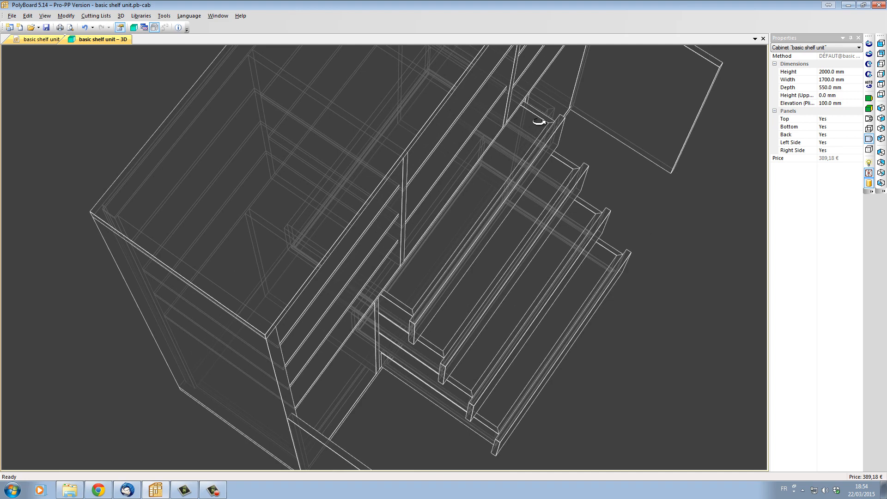
{"action": "mouse_move", "coordinate": [552, 234]}
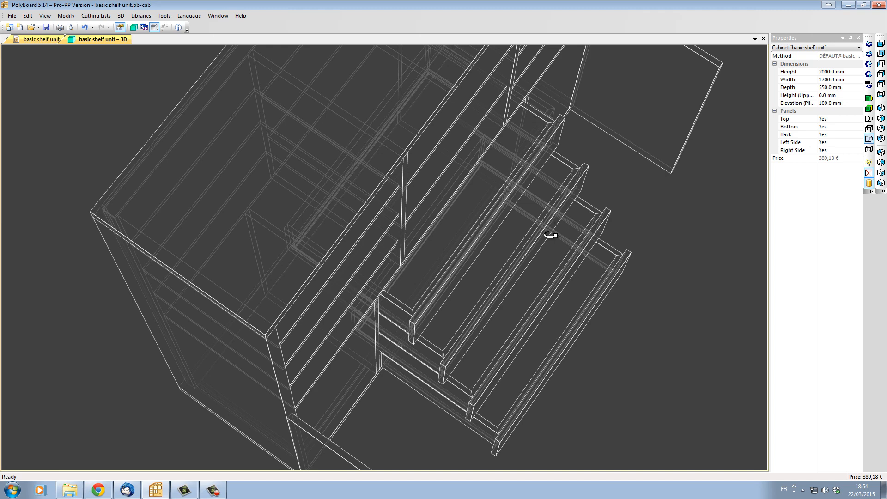